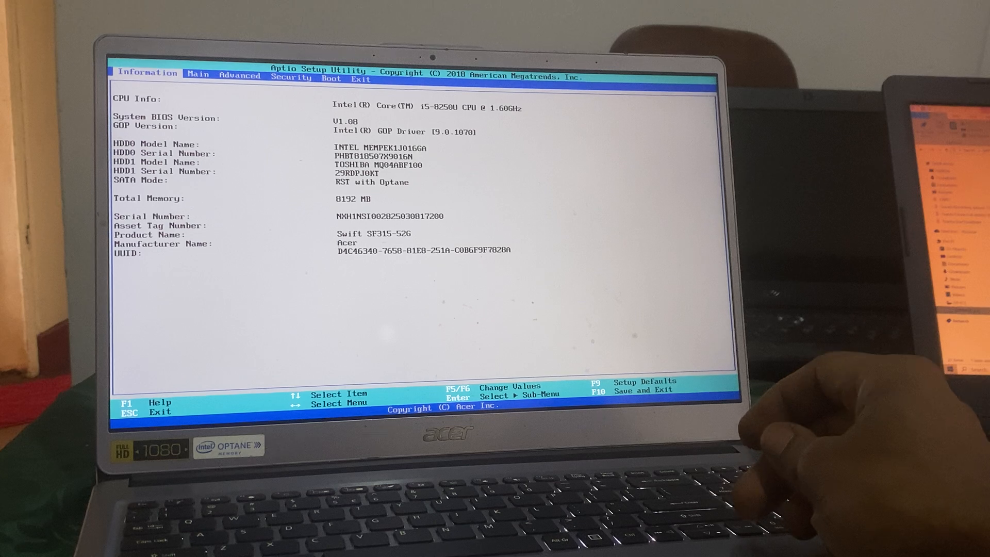
- Move from the Information page to the Main settings page
left_click(197, 75)
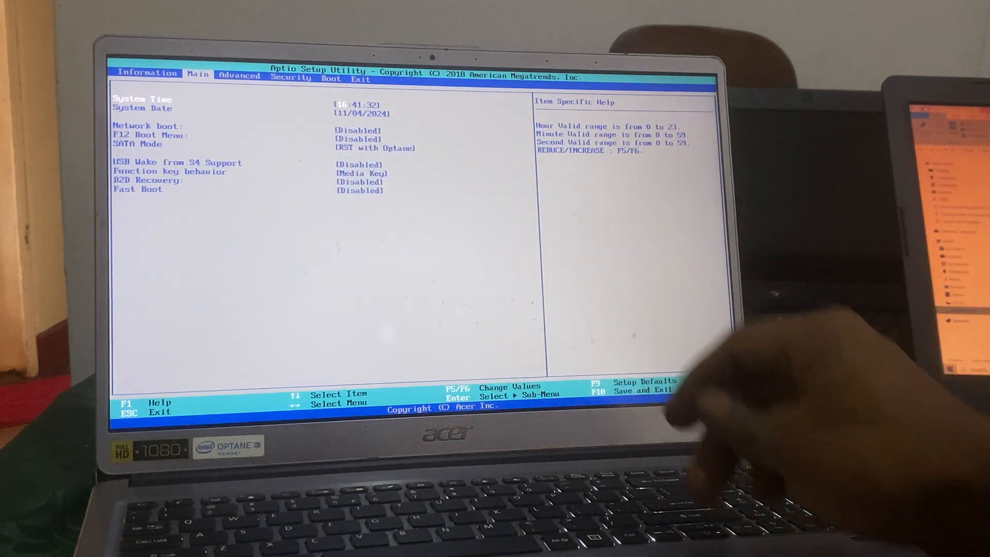
- Set F12 Boot Menu to Enabled and move to USB Wake from S4 Support
key("down")
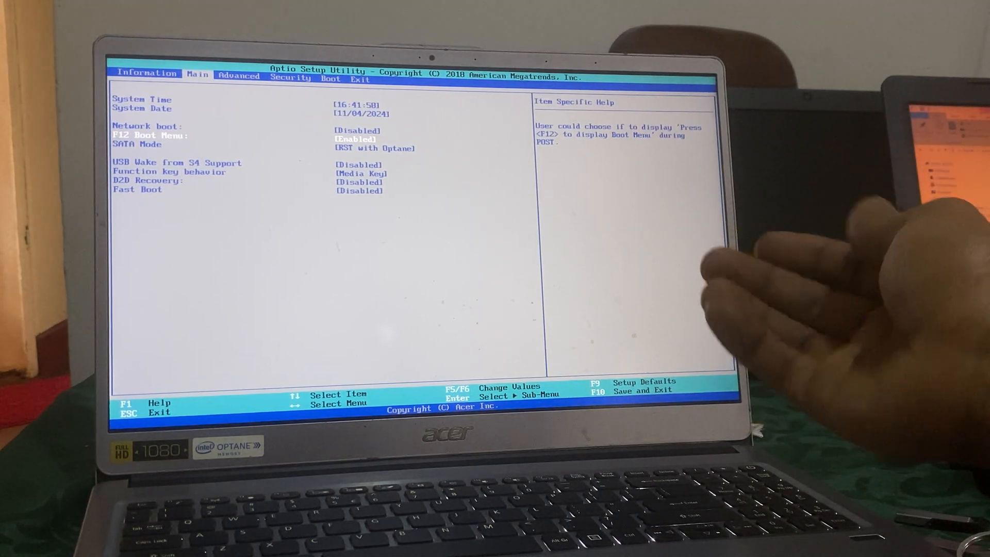
key("Down")
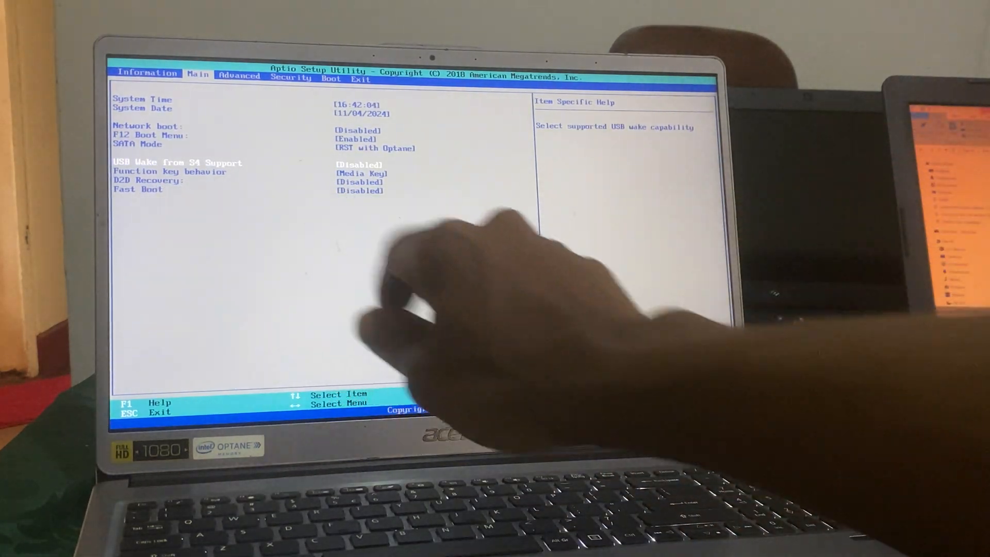
- Set USB Wake from S4 Support to Enabled
key("Enter")
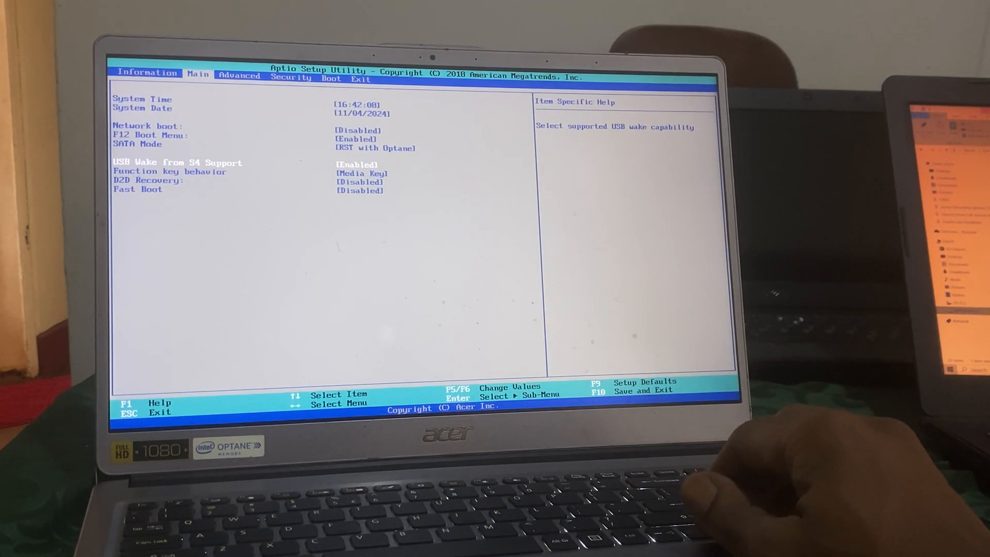
key("down")
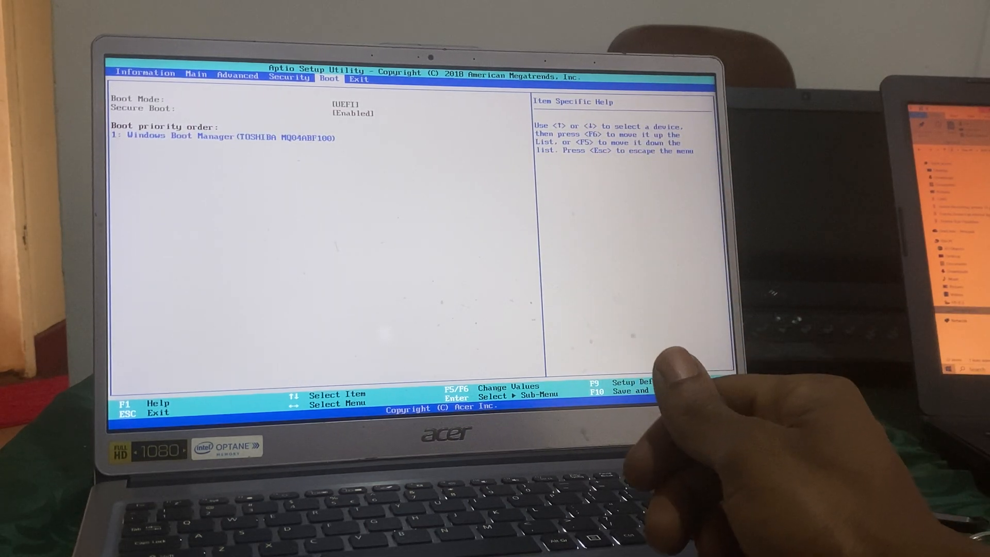
- Request Save and Exit with F10 to bring up the confirmation prompt
key("f10")
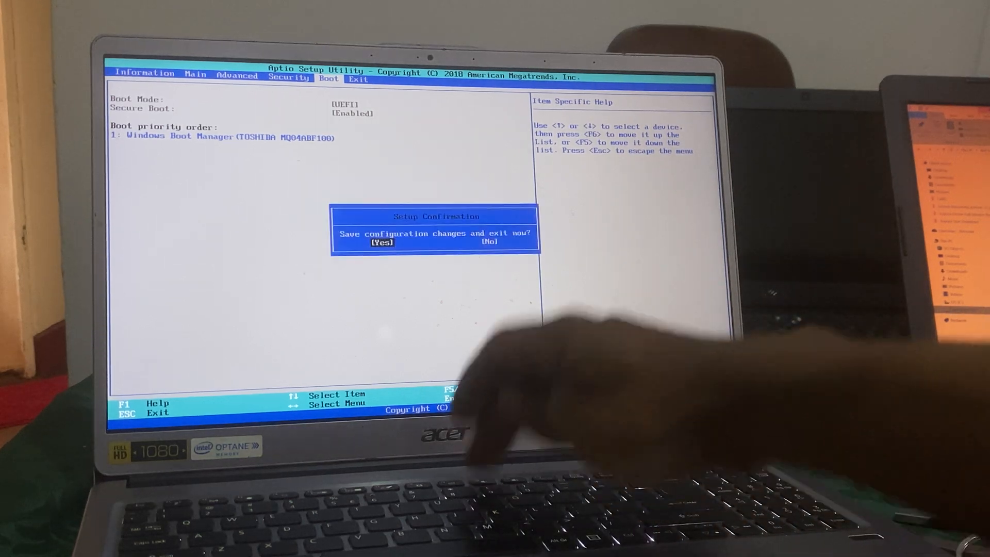